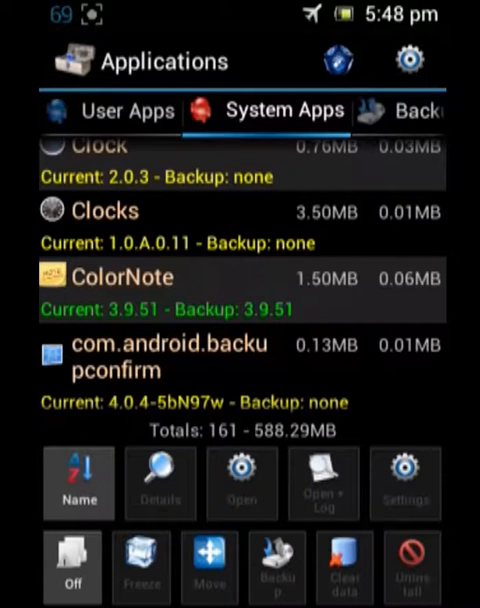
Scroll down the System Apps list to reach and select ColorNote
scroll(down, 3)
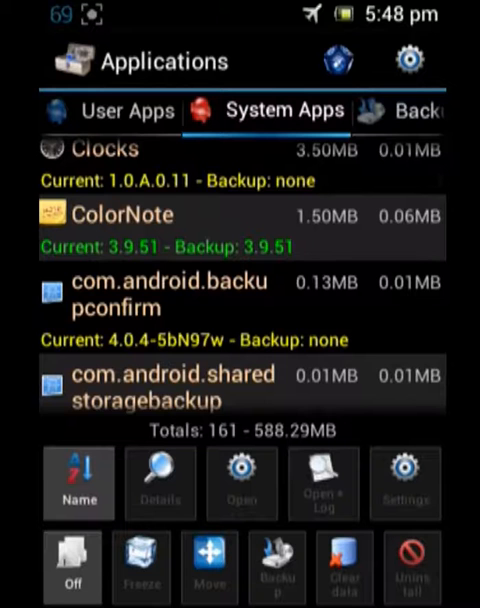
scroll(down, 3)
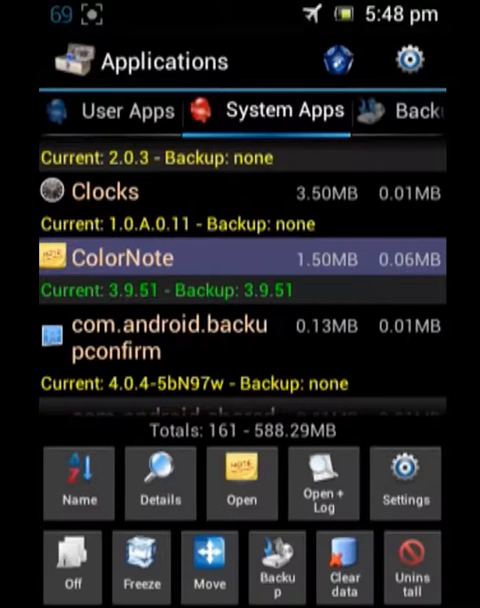
Move ColorNote to Internal storage via the Move option
click(208, 568)
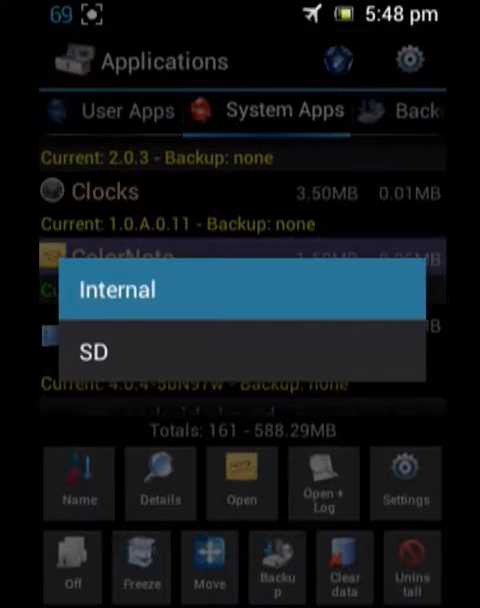
click(117, 289)
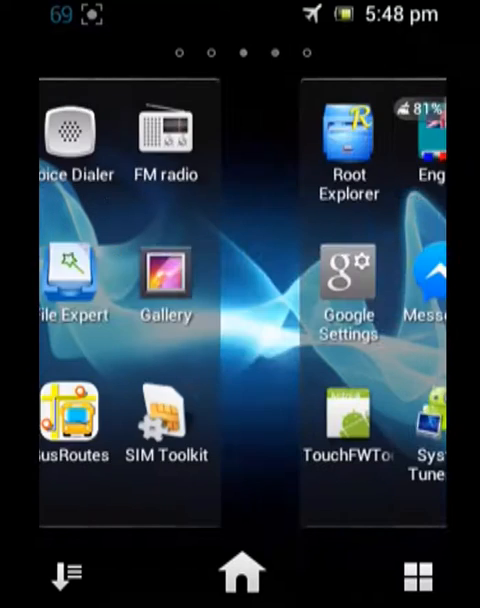
Swipe the home screen left to the page of app icons containing System Tuner Pro
scroll(left, 3)
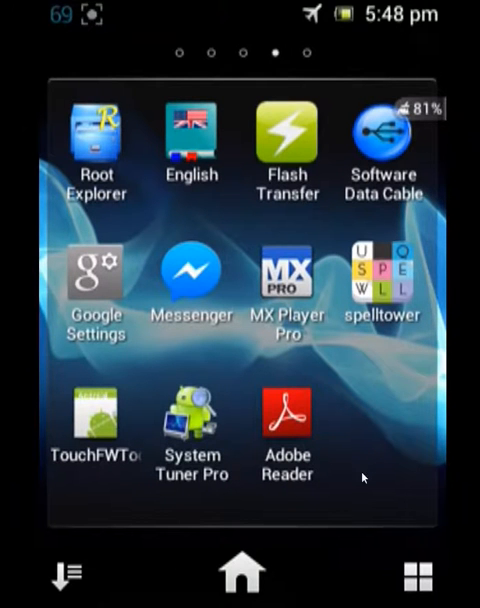